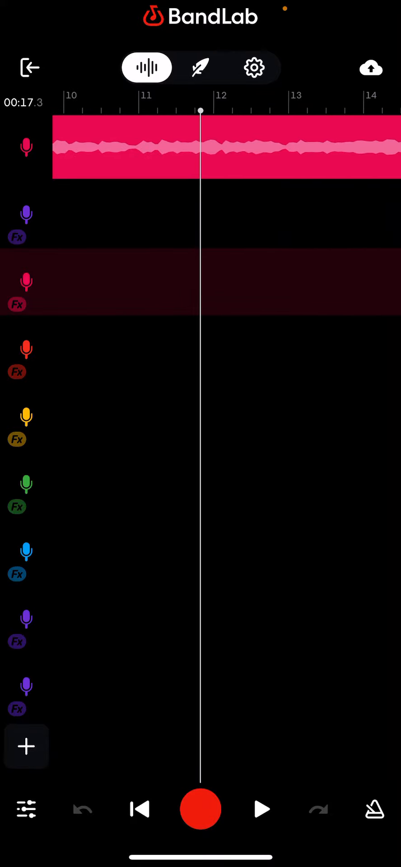
Show Track 8's vocal settings with AutoPitch at Medium in G major / E minor
{"action": "left_click", "coordinate": [374, 809]}
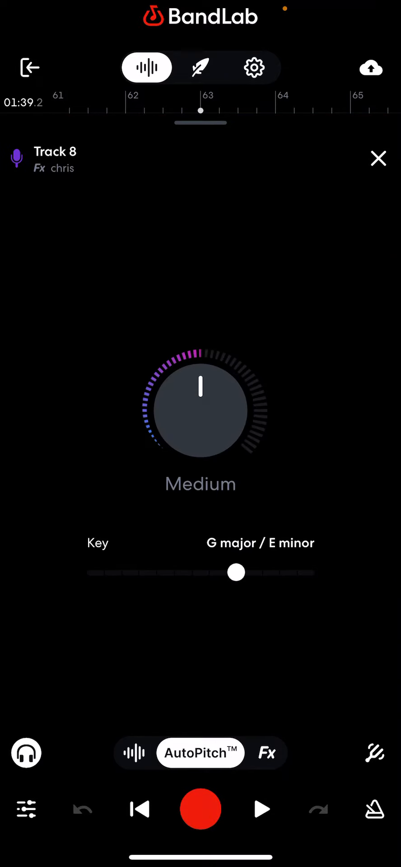
Customize the chris preset to reveal its DIGI Comp compressor settings
{"action": "left_click_drag", "start_coordinate": [200, 408], "coordinate": [205, 388]}
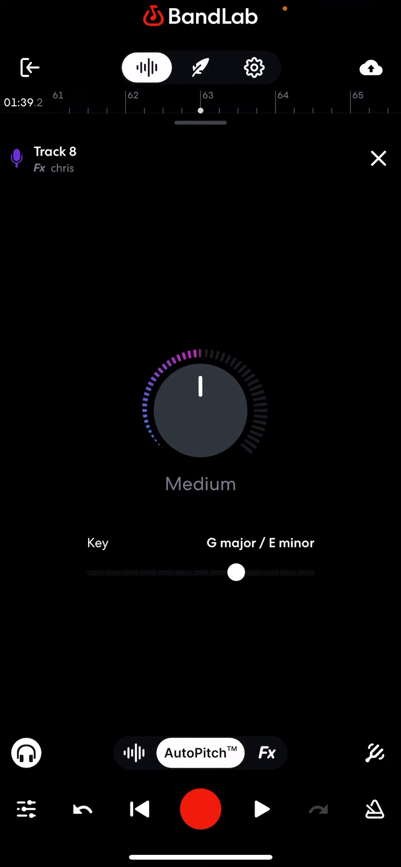
{"action": "left_click", "coordinate": [268, 752]}
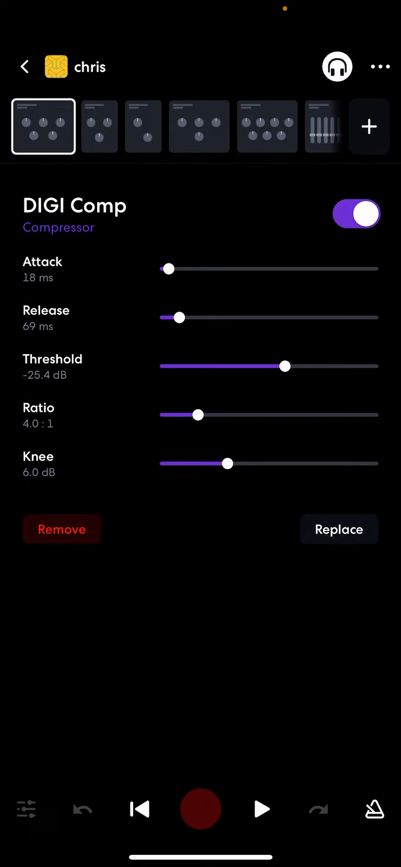
Review the Noise Gate, EQ3-M, D-Delay and Graphic EQ settings in the chris chain
{"action": "left_click", "coordinate": [99, 127]}
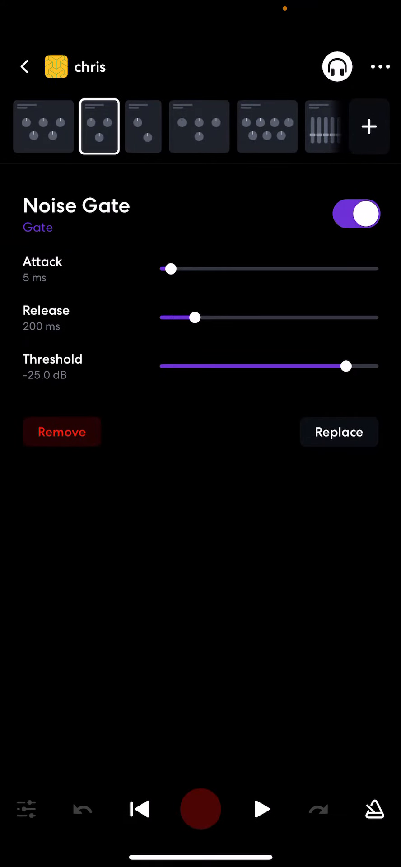
{"action": "left_click", "coordinate": [199, 126]}
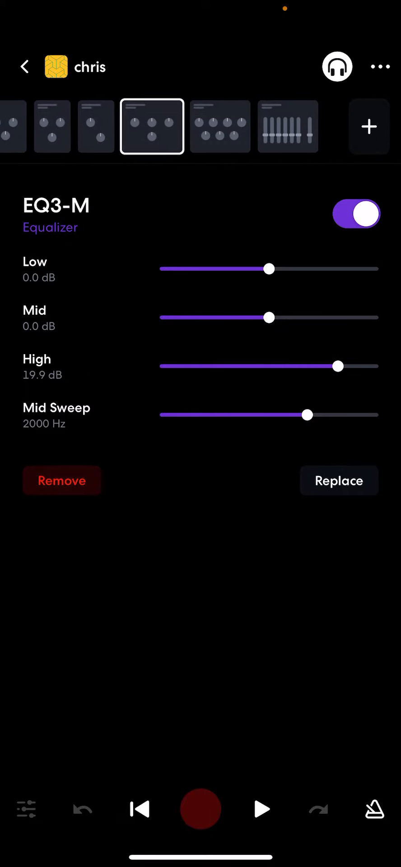
{"action": "left_click", "coordinate": [237, 126]}
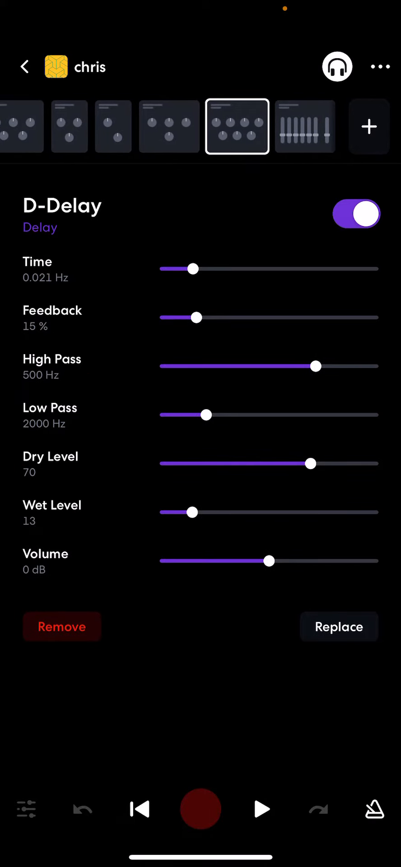
{"action": "left_click", "coordinate": [304, 126]}
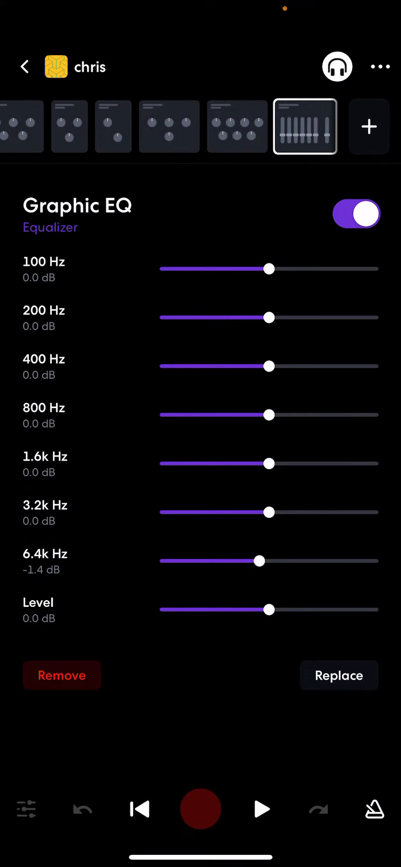
Leave the preset editor and return to the multitrack arrangement
{"action": "left_click", "coordinate": [24, 66]}
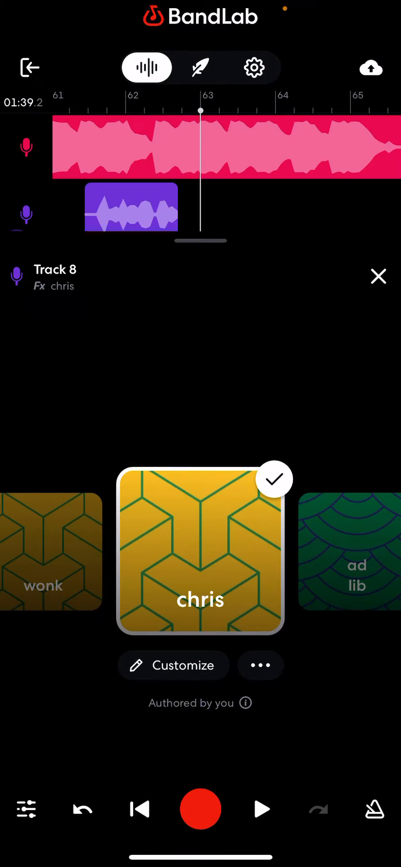
{"action": "left_click", "coordinate": [379, 276]}
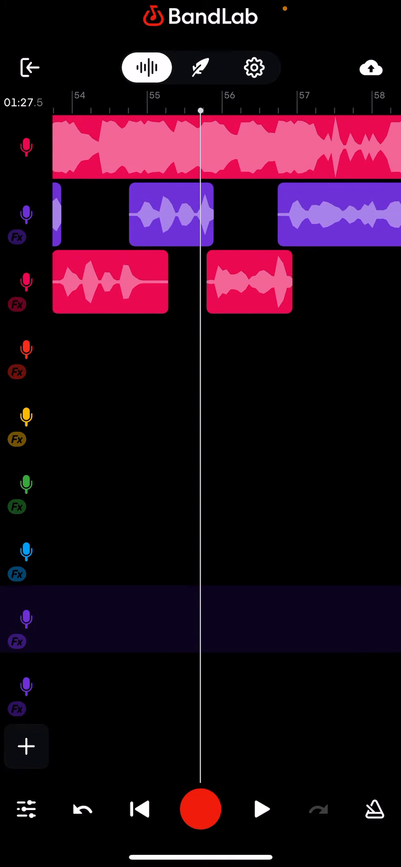
Enable the metronome for the arrangement
{"action": "left_click", "coordinate": [375, 810]}
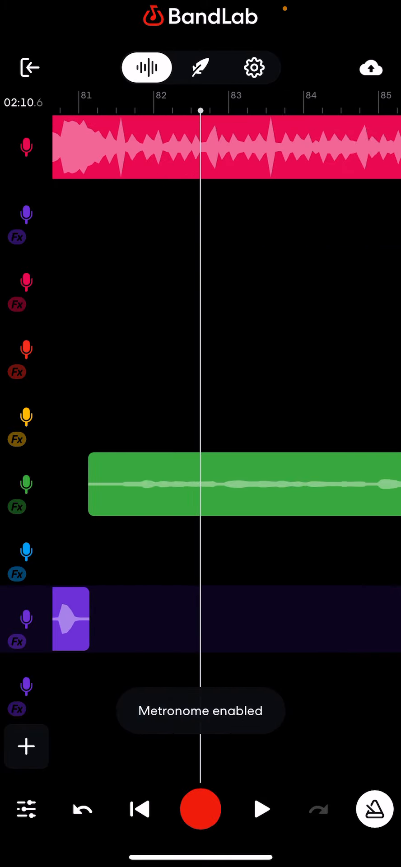